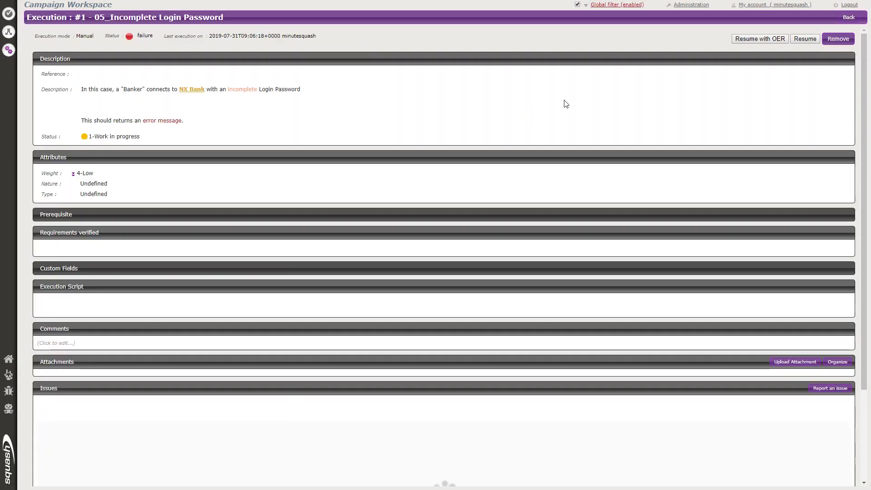
Resume execution of '05_Incomplete Login Password' at step 6 of 6 and scroll to its Issues panel
click(803, 38)
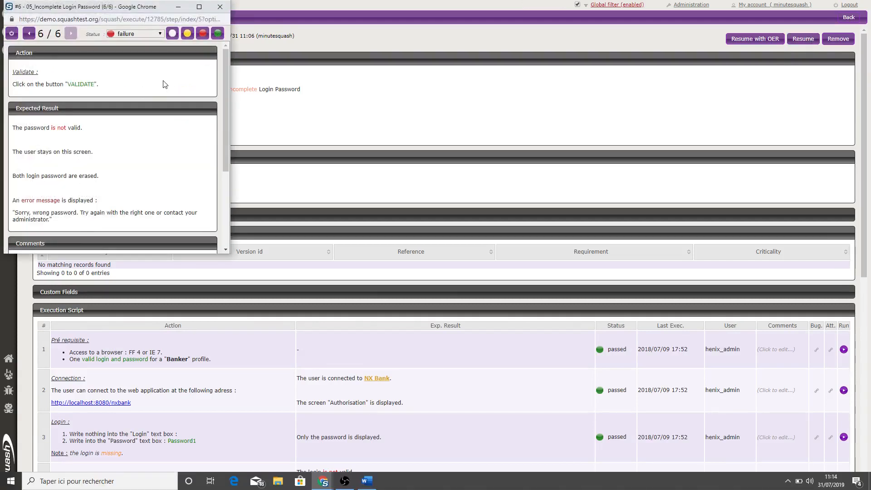
scroll(down, 3)
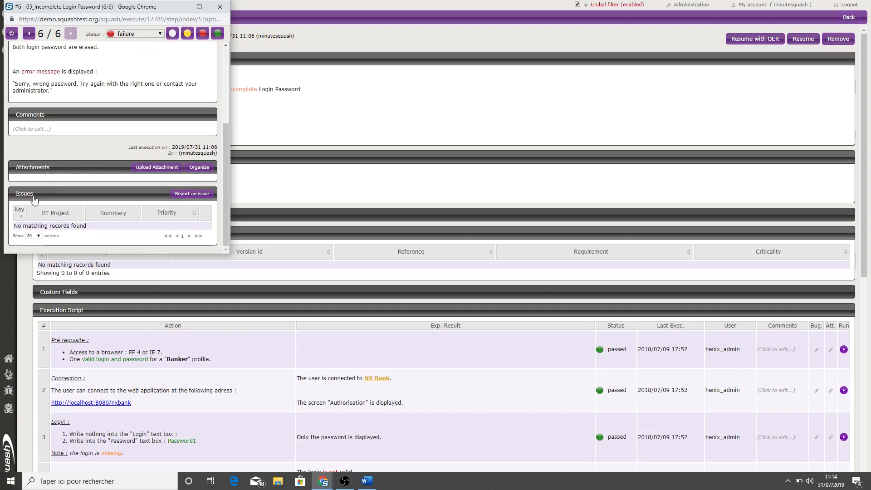
mouse_move(191, 193)
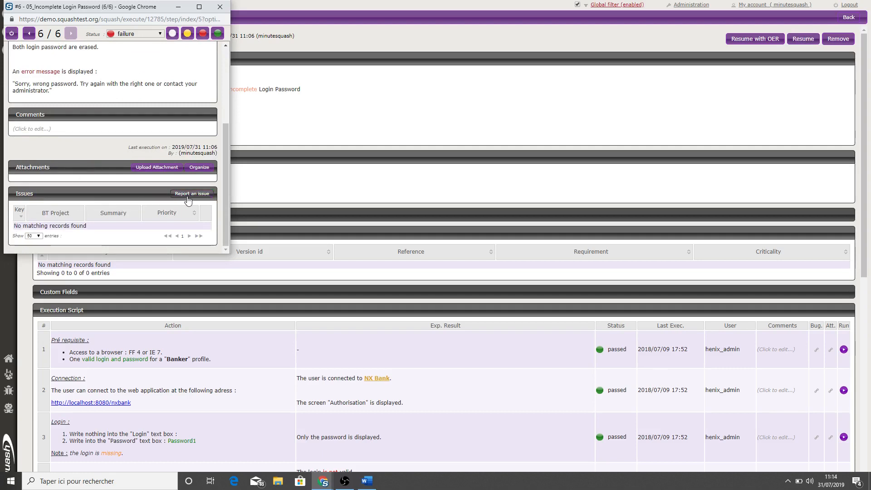
Start a new issue report for the step with Issue Type set to Bogue
click(192, 193)
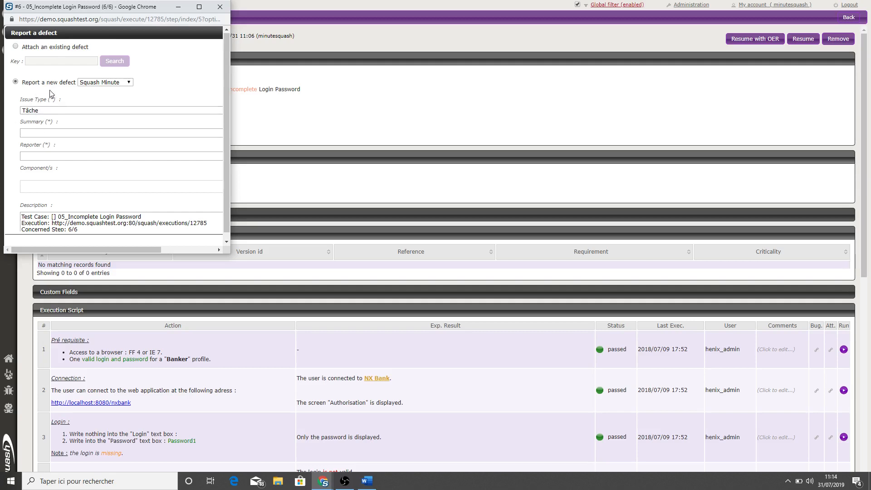
click(121, 110)
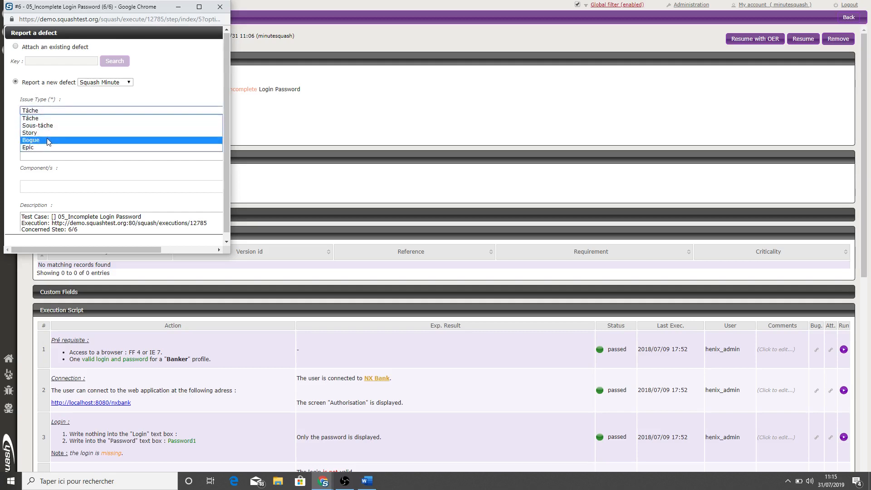
click(31, 140)
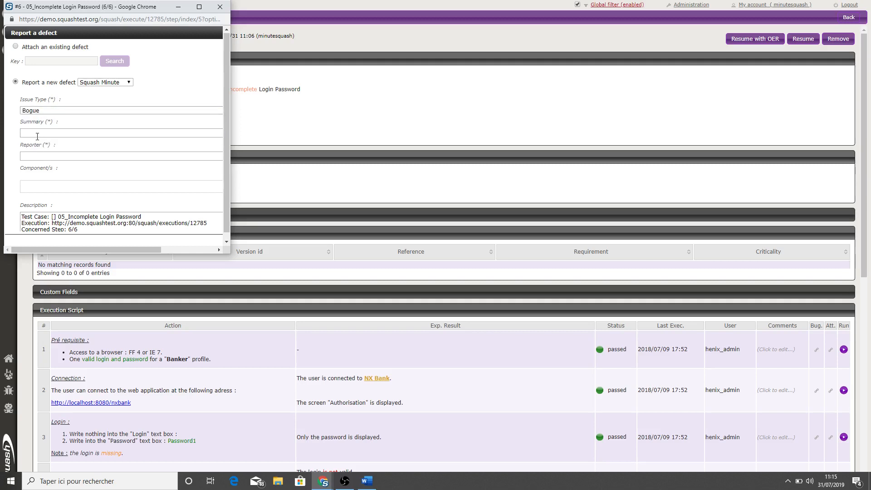
Enter the summary 'Connection possible with a wrong password' and Xsquash as reporter
click(120, 133)
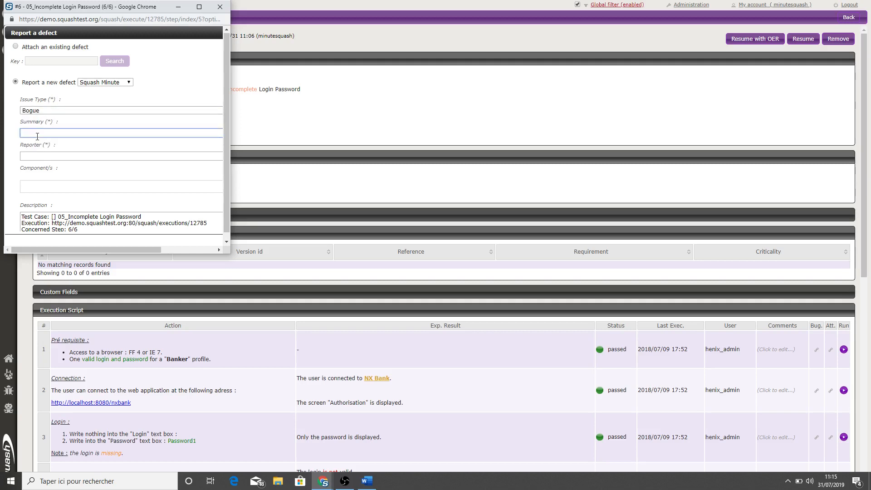
text(Connection possible with a wrong password)
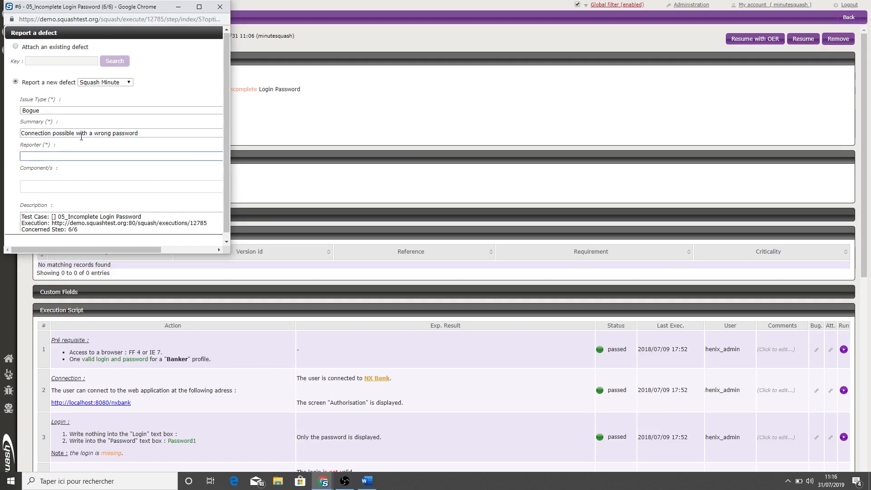
text(Xs)
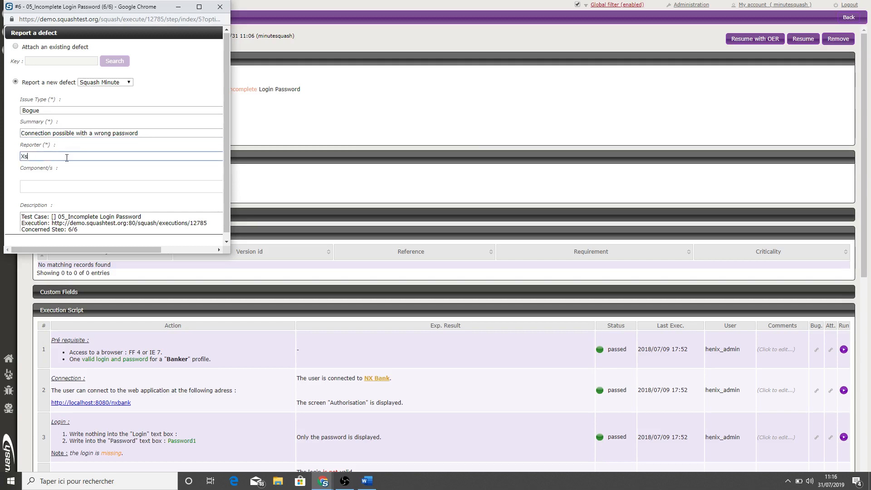
text(quash)
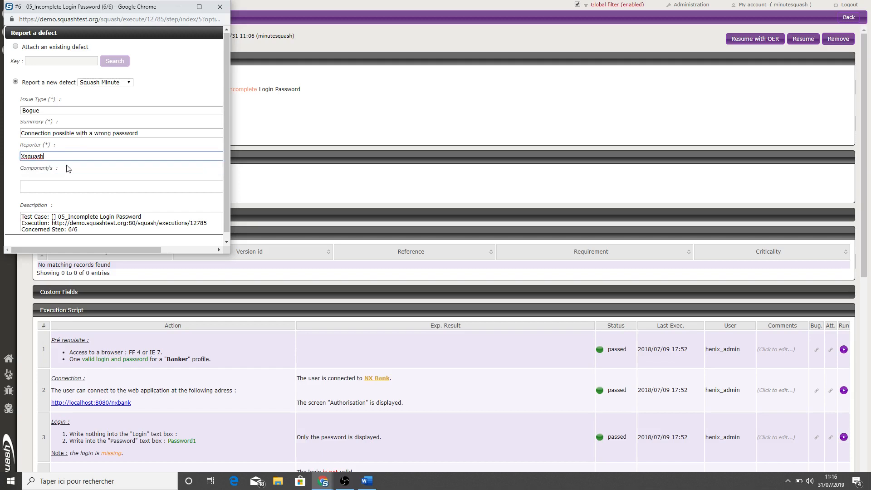
mouse_move(71, 144)
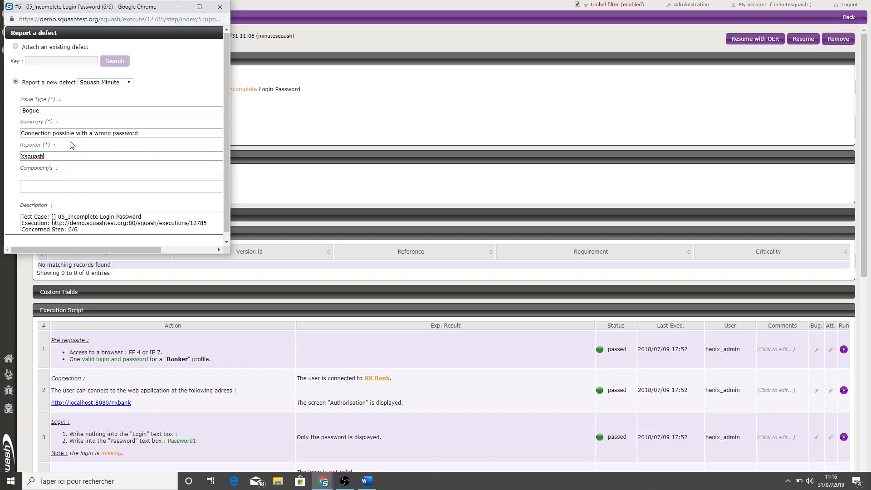
Review Description and Priority, then add the defect, creating SQM-1 in Squash Minute with Highest priority
scroll(down, 3)
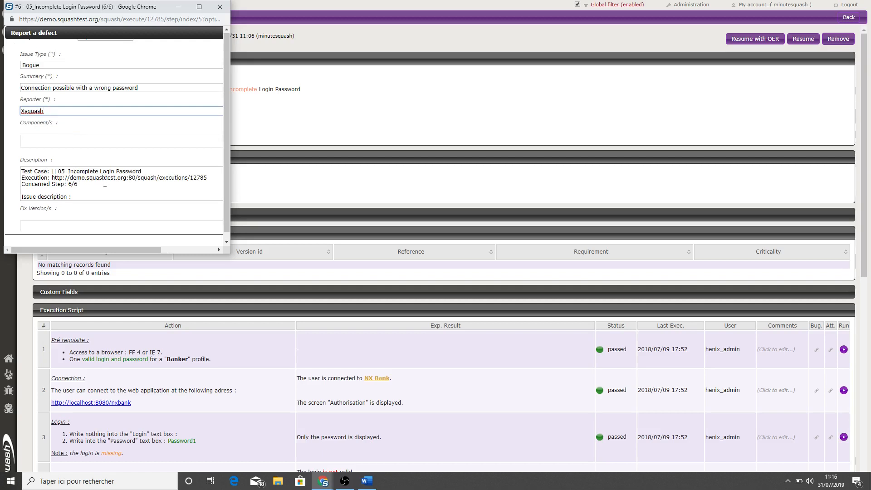
scroll(down, 3)
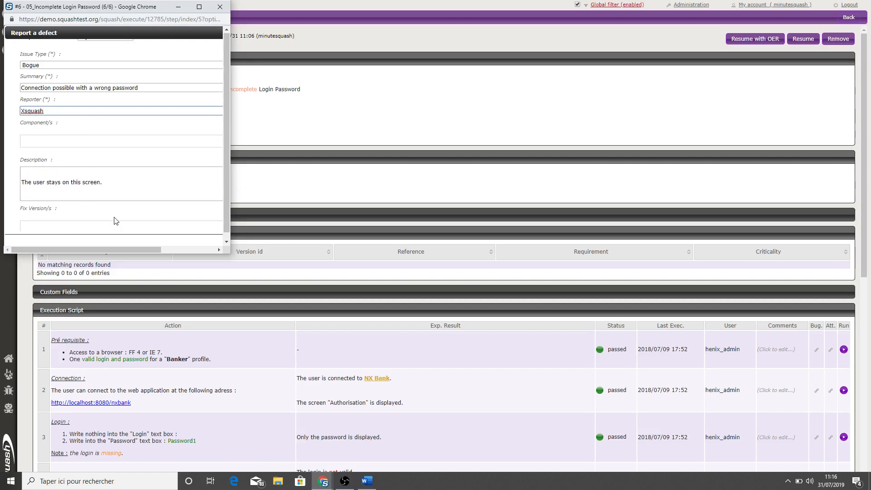
scroll(down, 3)
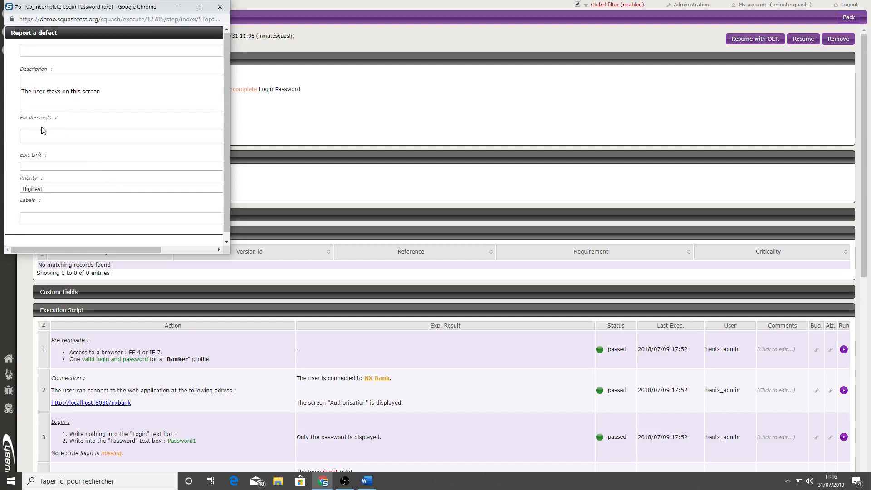
mouse_move(60, 137)
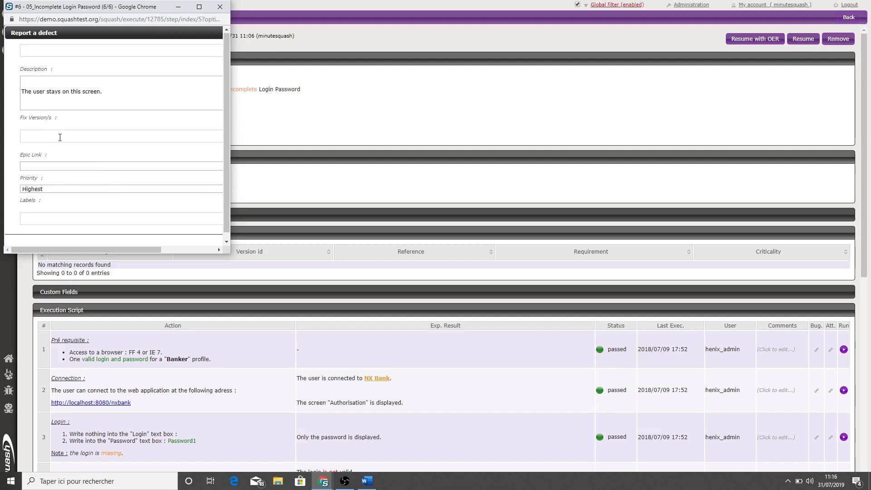
scroll(down, 3)
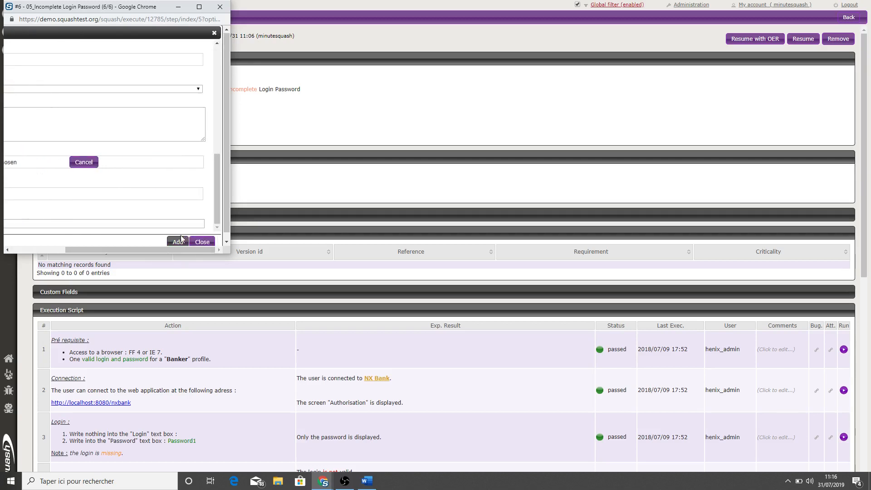
click(178, 241)
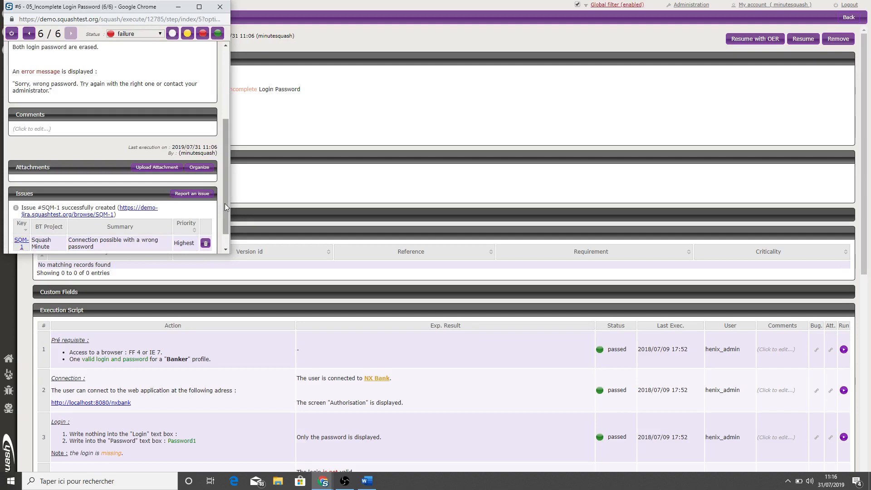
Scroll through issue SQM-1 in Jira and show the Squash Minute project navigation
scroll(down, 3)
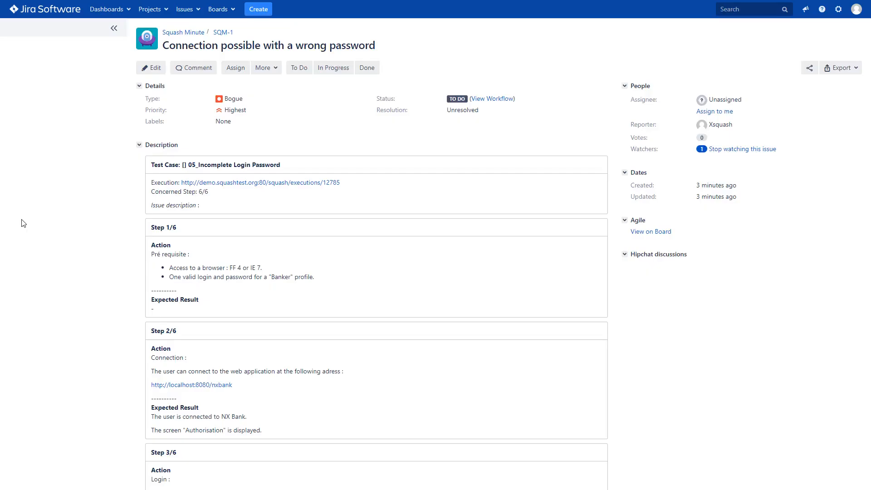
click(115, 28)
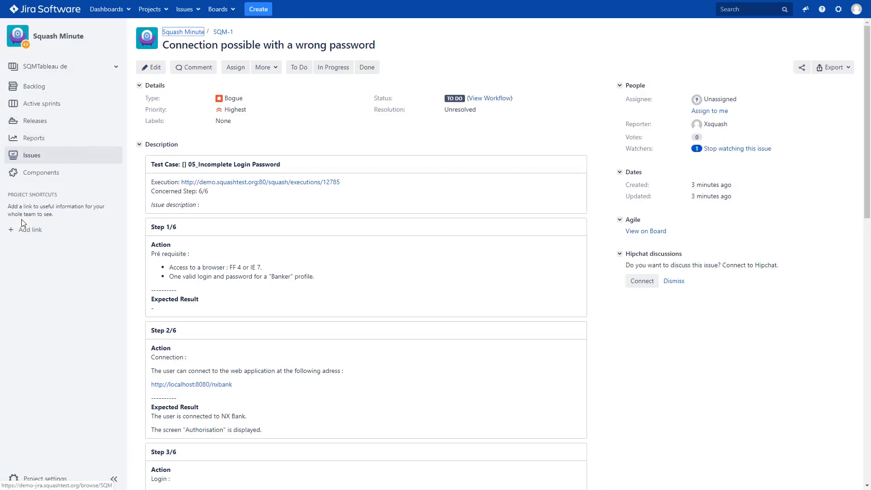
mouse_move(170, 56)
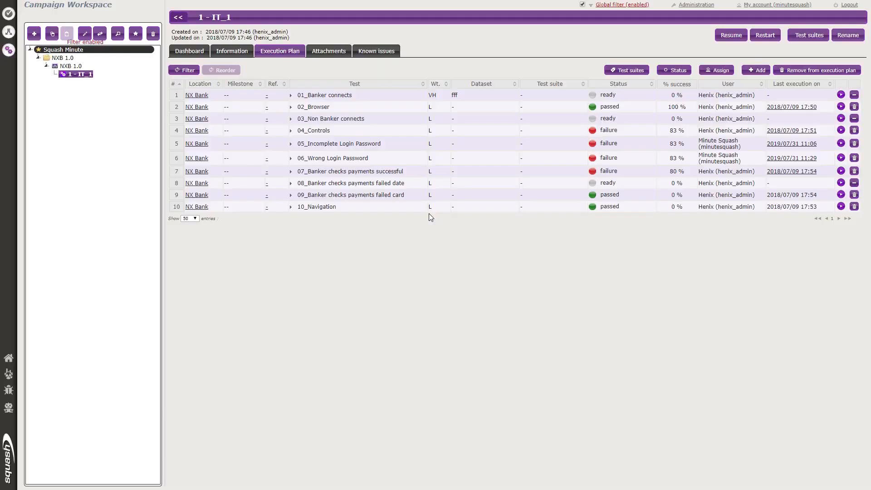
Resume the failed '06_Wrong Login Password' execution at step 6 of 6 and start reporting a defect
click(290, 158)
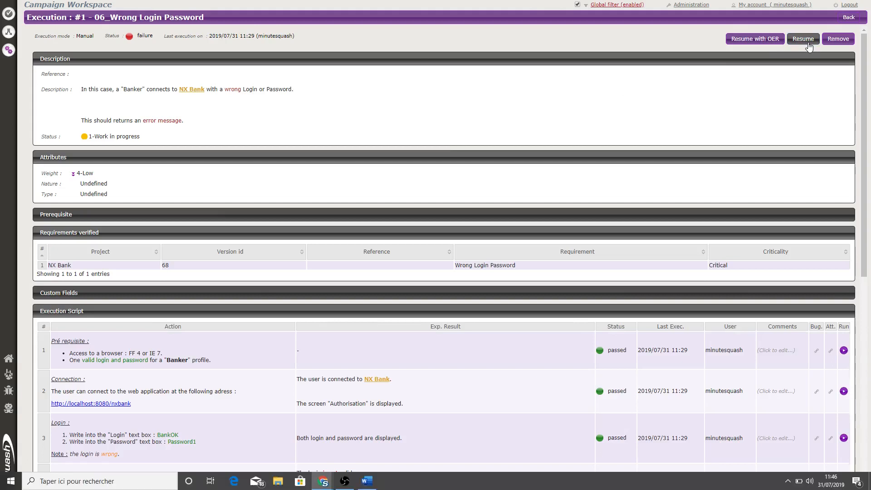
click(802, 38)
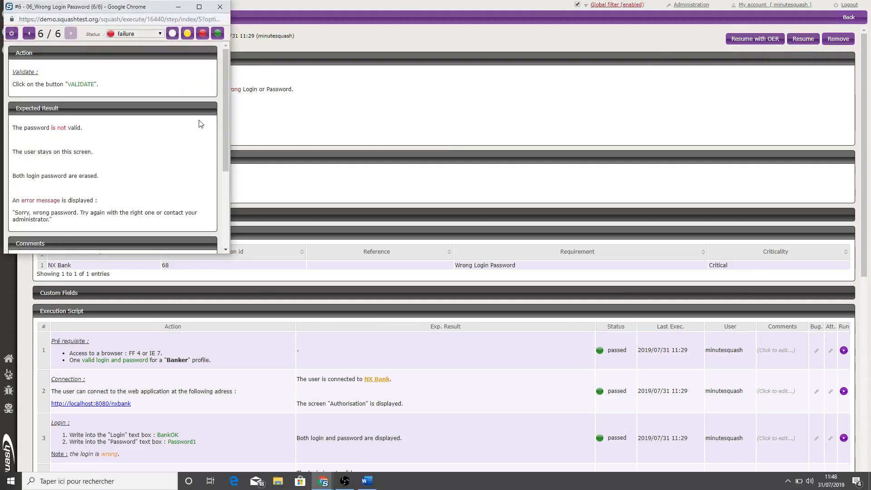
scroll(down, 3)
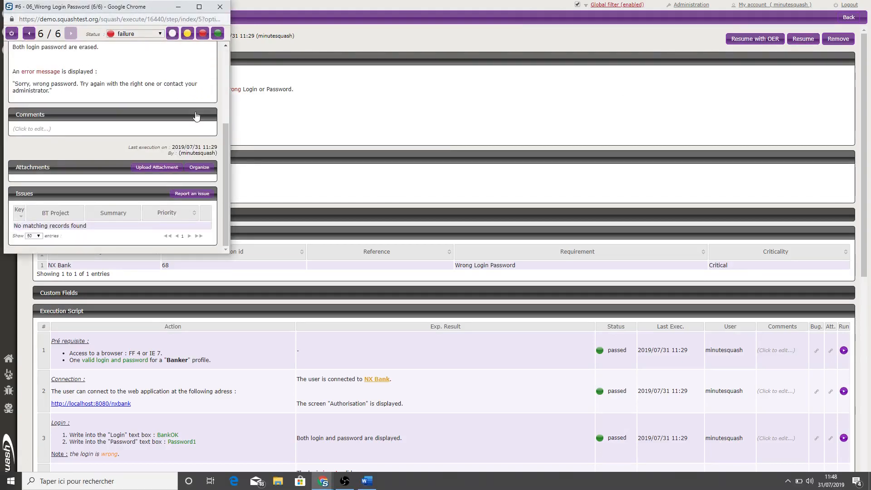
click(192, 194)
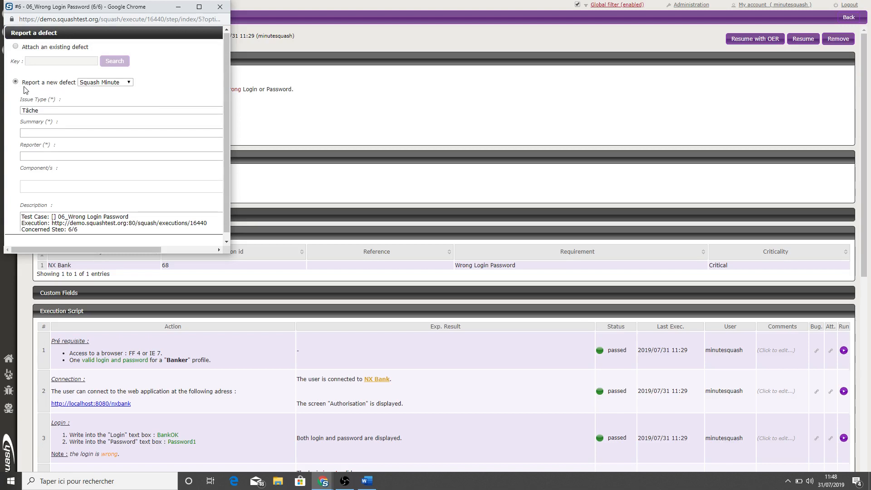
mouse_move(103, 91)
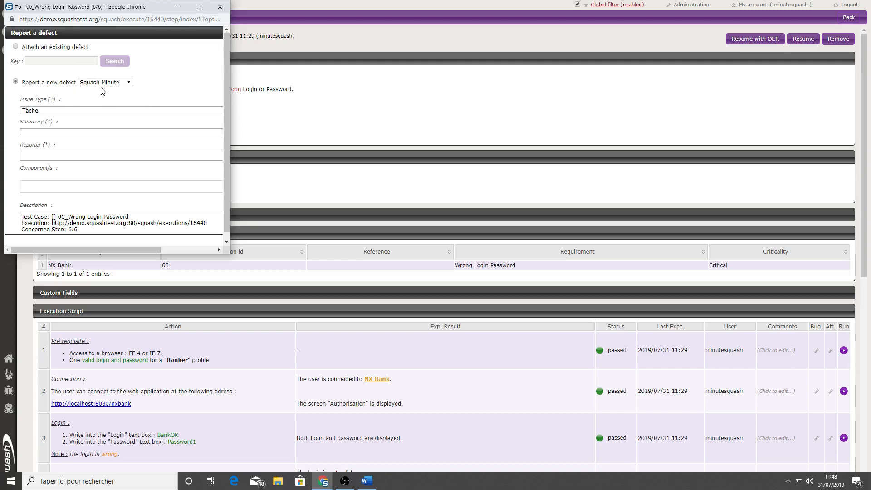
Target project Squash Minute 2 with Issue Type Bogue
click(105, 82)
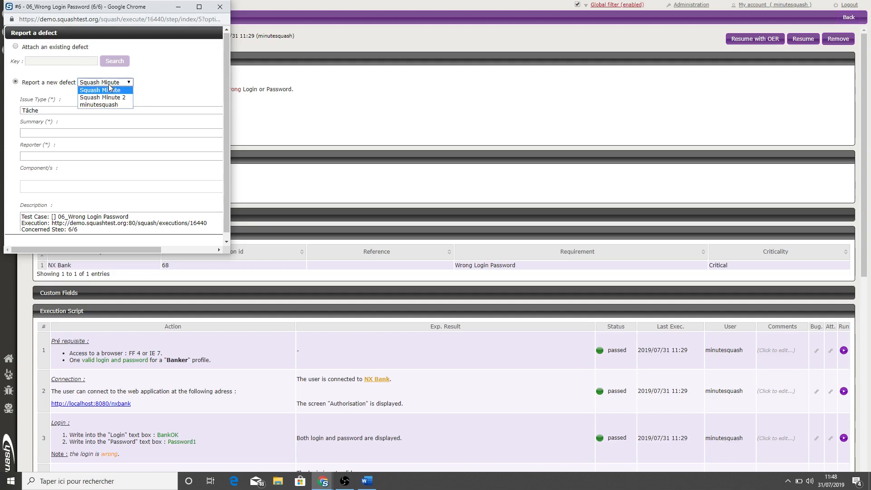
mouse_move(102, 97)
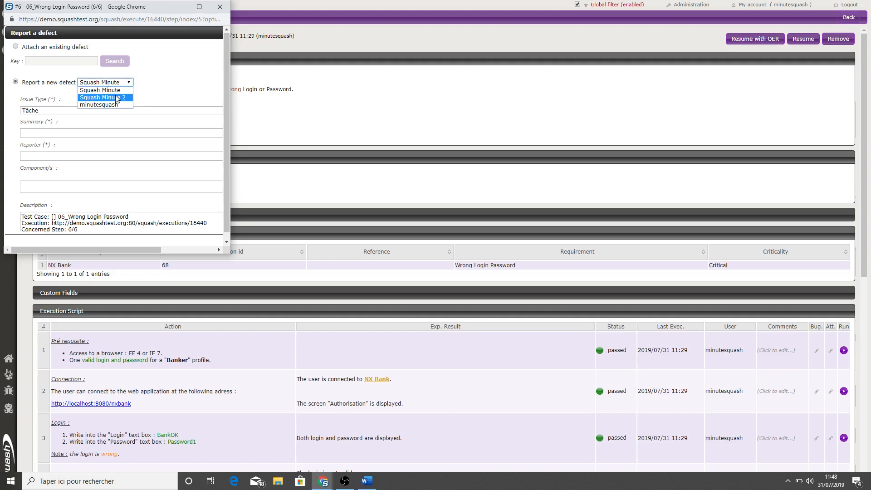
click(104, 97)
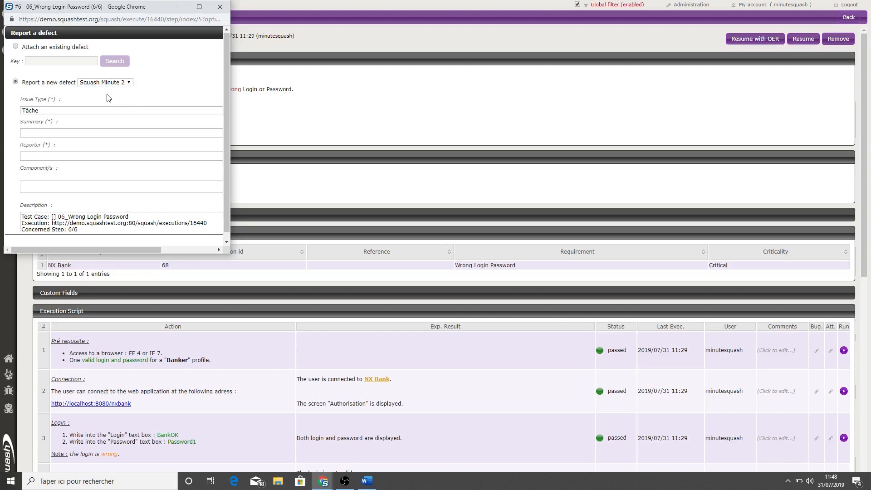
click(120, 110)
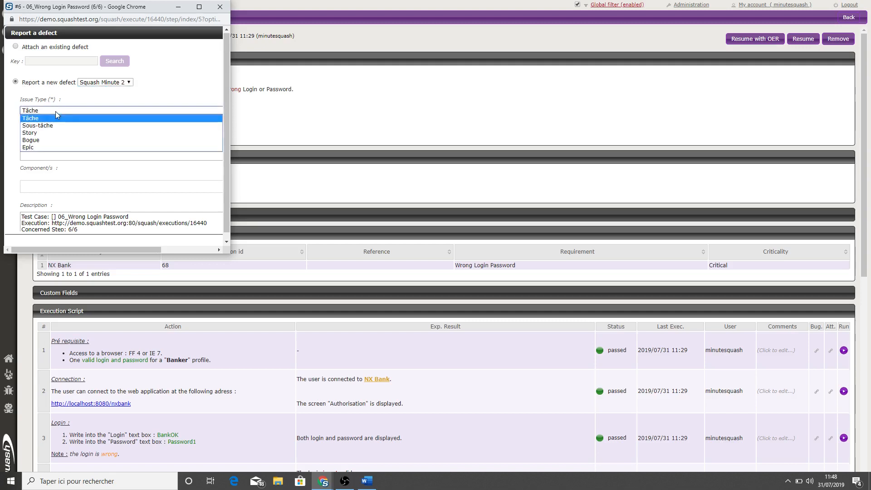
click(31, 140)
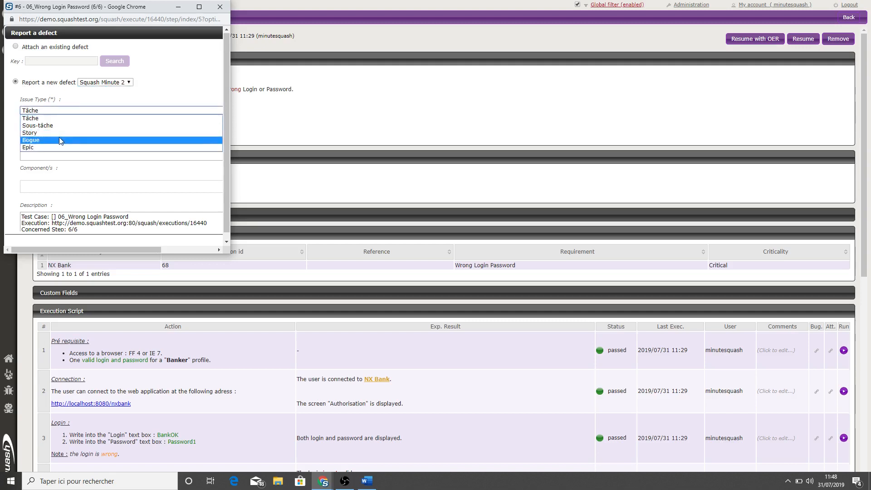
Enter the summary 'Connection possible with a wrong password' and choose Xsquash as reporter
click(31, 140)
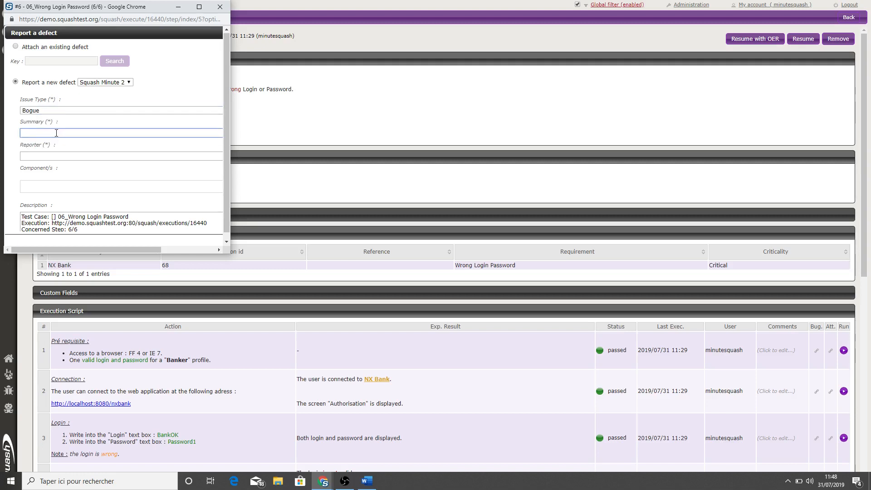
text(Connection possible with a wrong password)
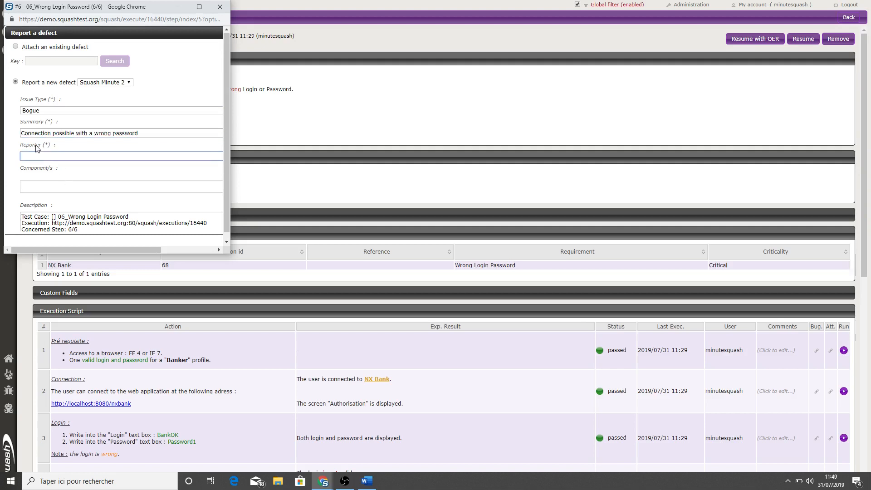
text(Xsquash)
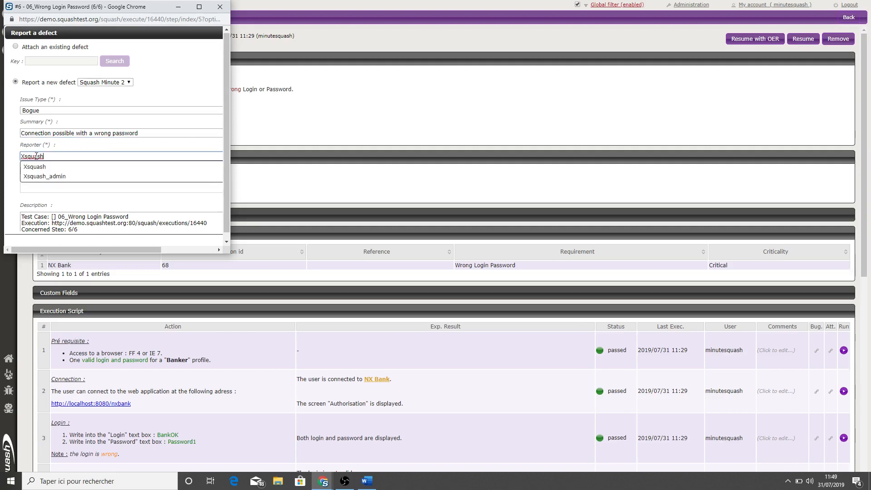
click(33, 167)
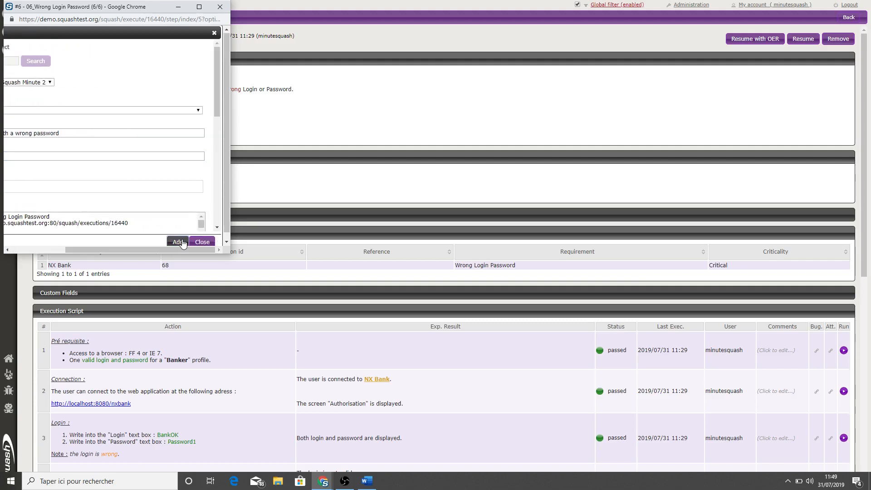
Add the defect, creating SQM2-2 in Squash Minute 2 with Highest priority under step 6
click(178, 242)
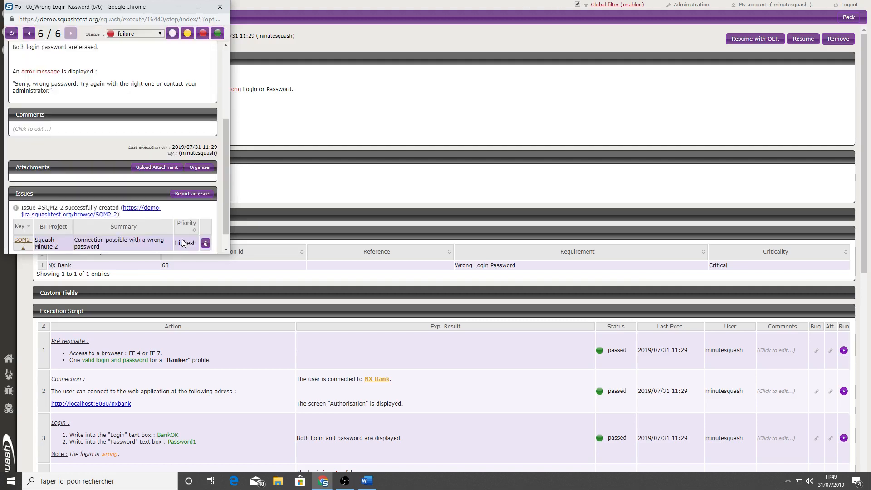
mouse_move(23, 239)
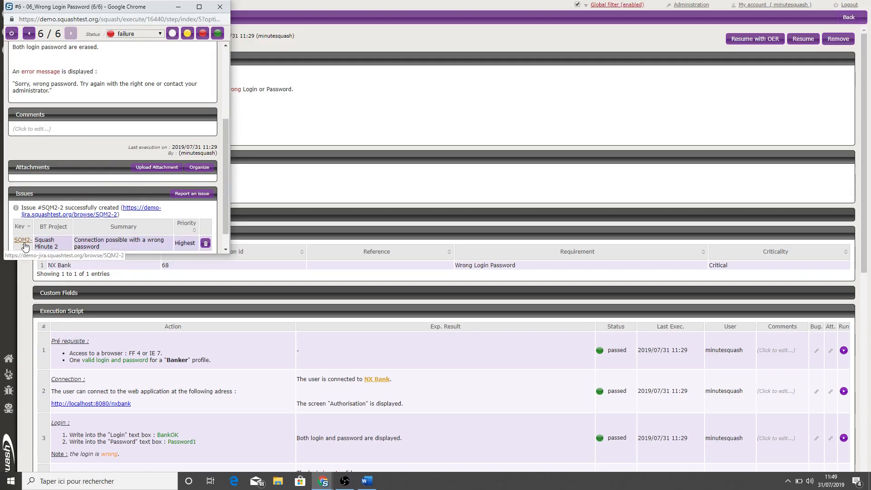
Open issue SQM2-2 in Jira from the step's Issues table
click(22, 239)
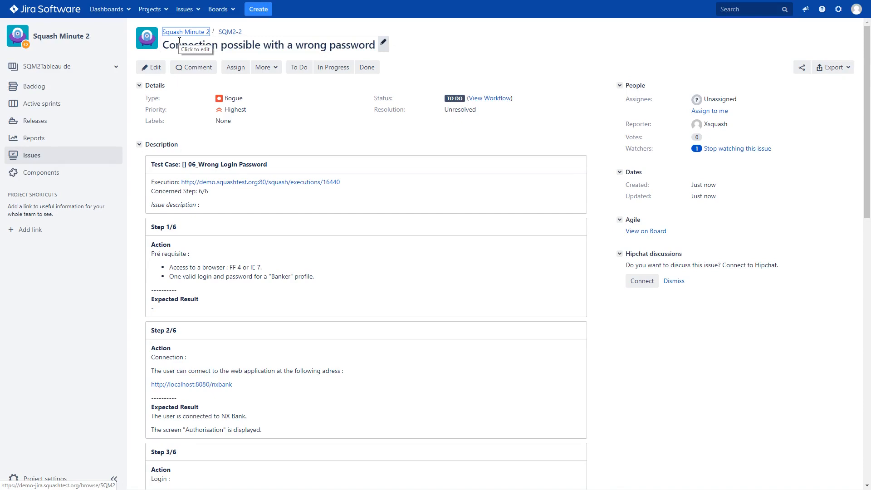
mouse_move(210, 33)
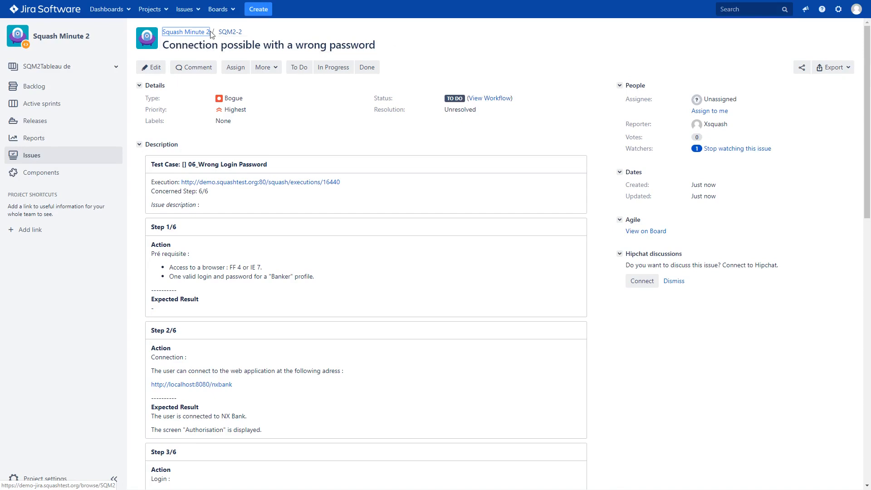